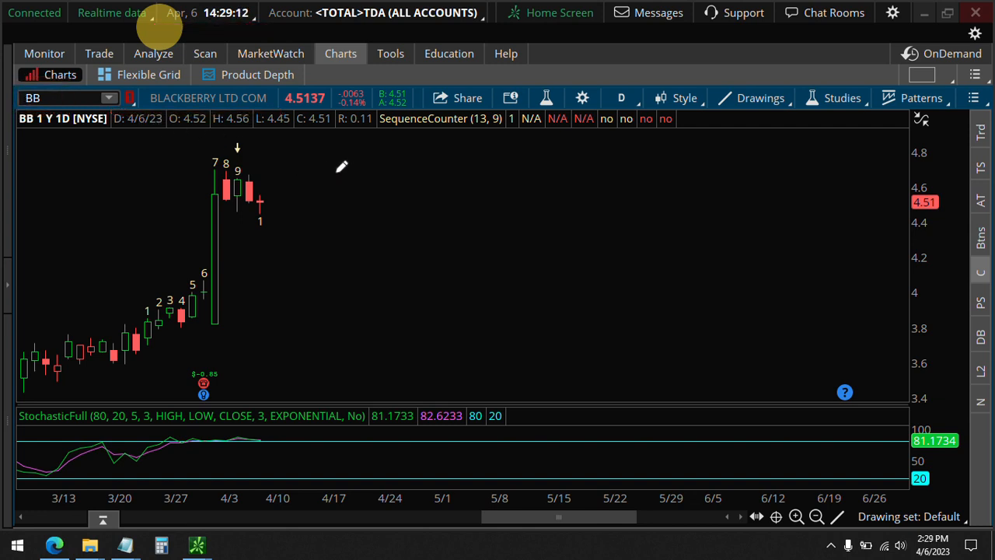
pyautogui.moveTo(268, 155)
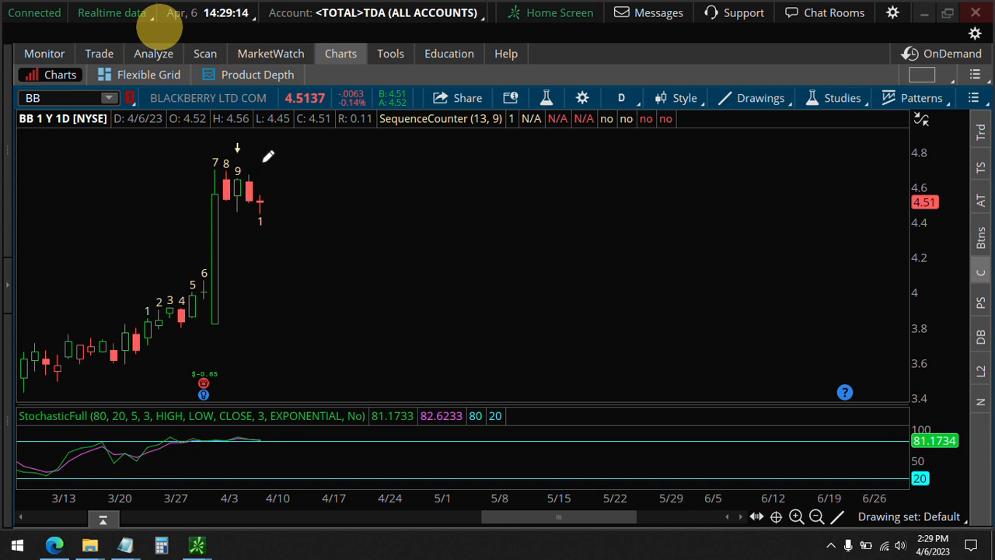
pyautogui.moveTo(142, 141)
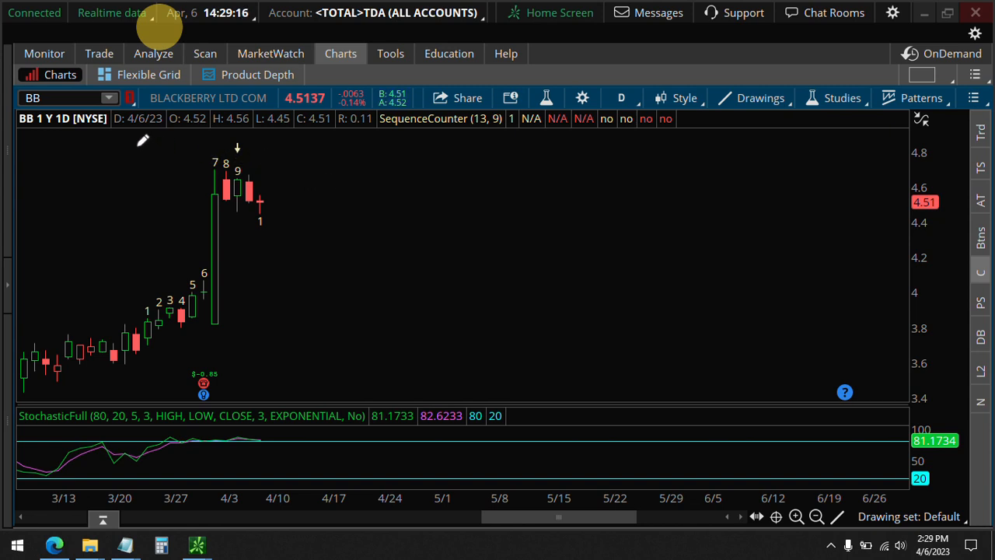
# - Switch to the Trade page and expand today's Options Time & Sales, led by 14 APR 23 4.5 puts
pyautogui.click(99, 53)
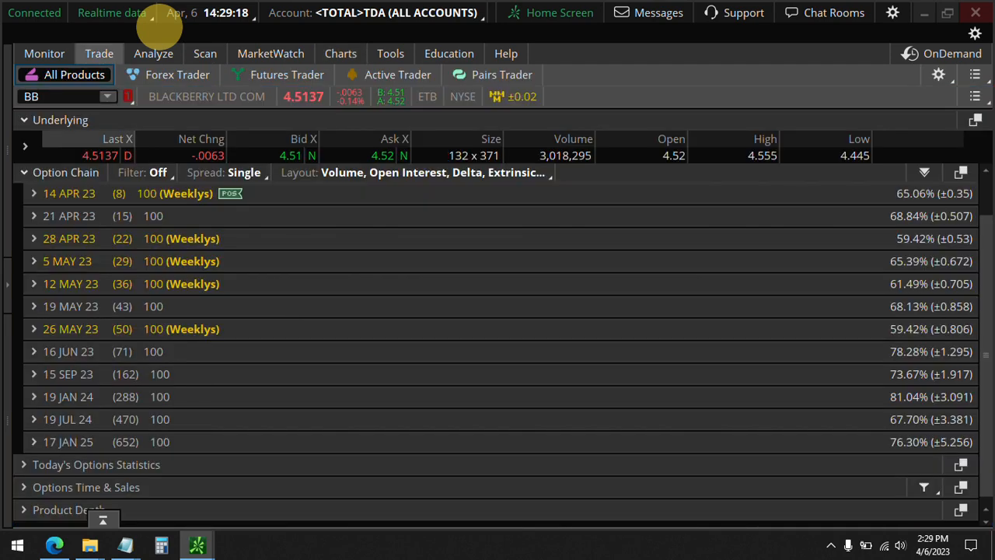
pyautogui.click(24, 171)
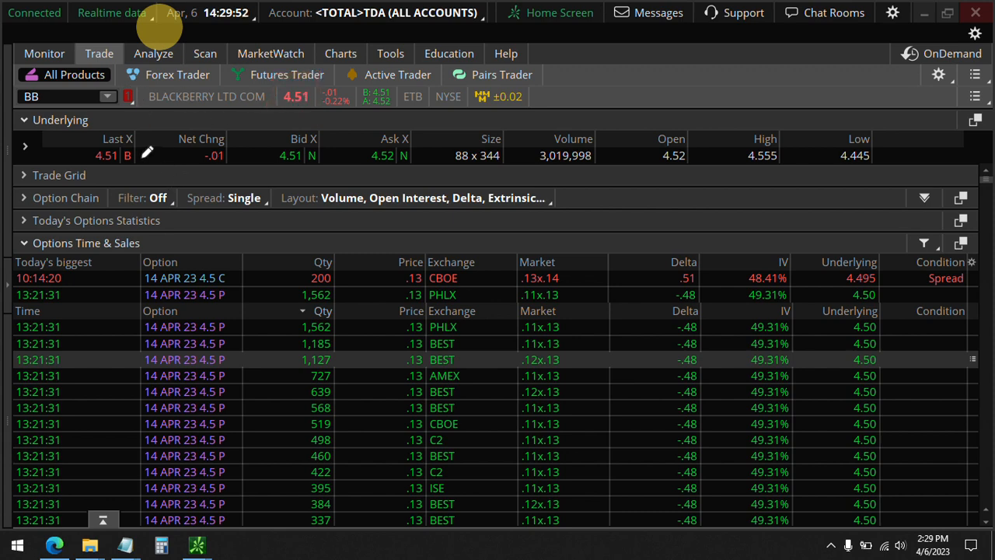
# - Reopen the option chain and expand the 14 APR 23 expiration to list its strikes
pyautogui.click(23, 197)
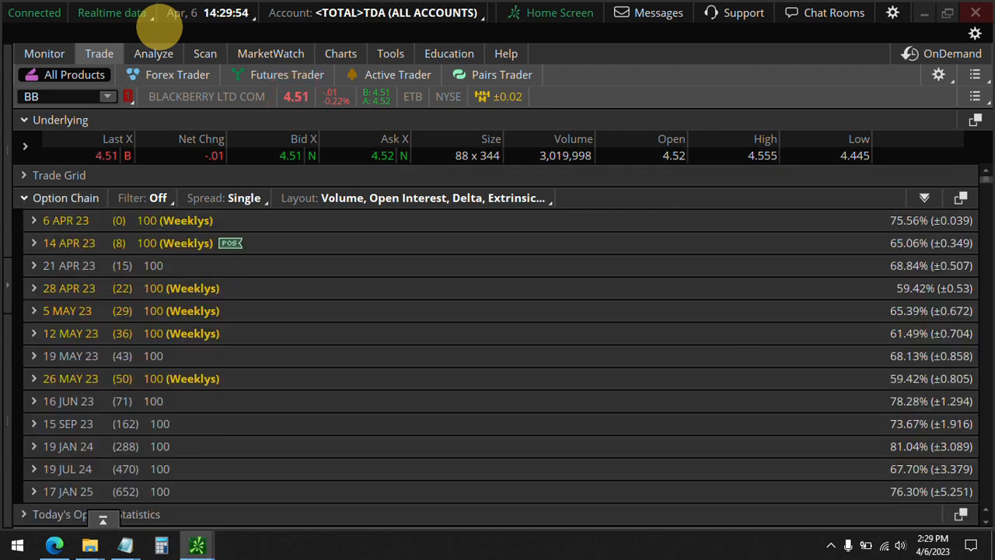
pyautogui.click(34, 279)
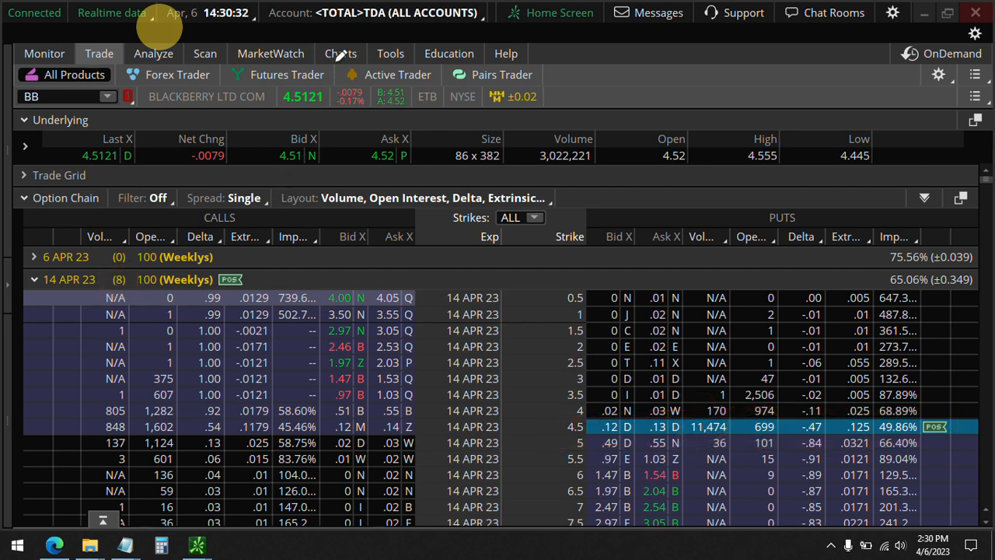
# - Go back to the BB daily chart with its stochastic pane
pyautogui.click(340, 53)
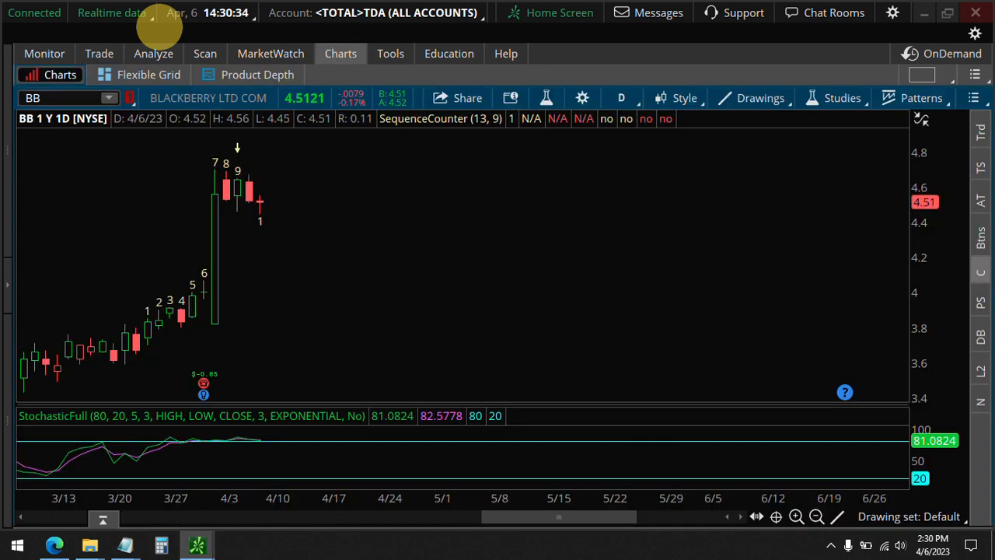
pyautogui.moveTo(287, 268)
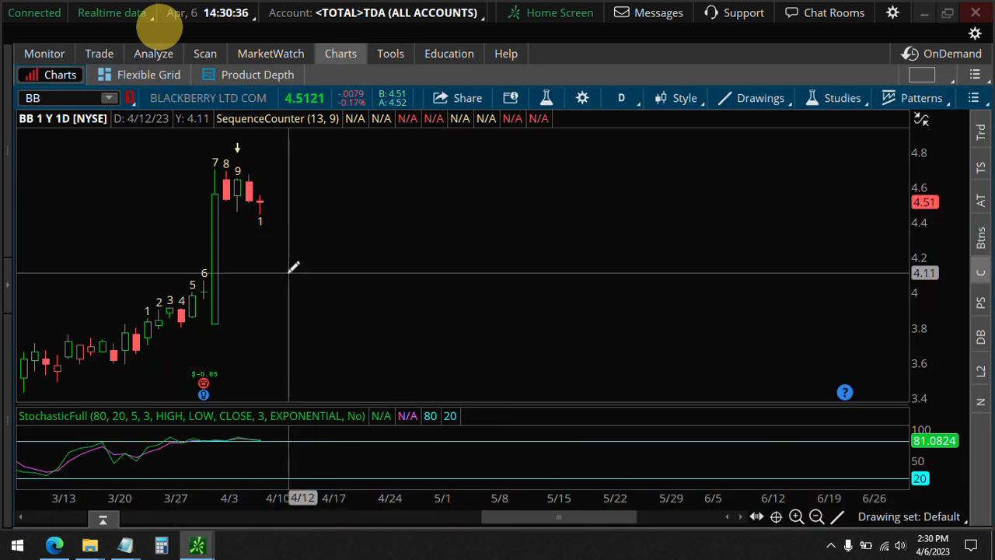
pyautogui.moveTo(256, 300)
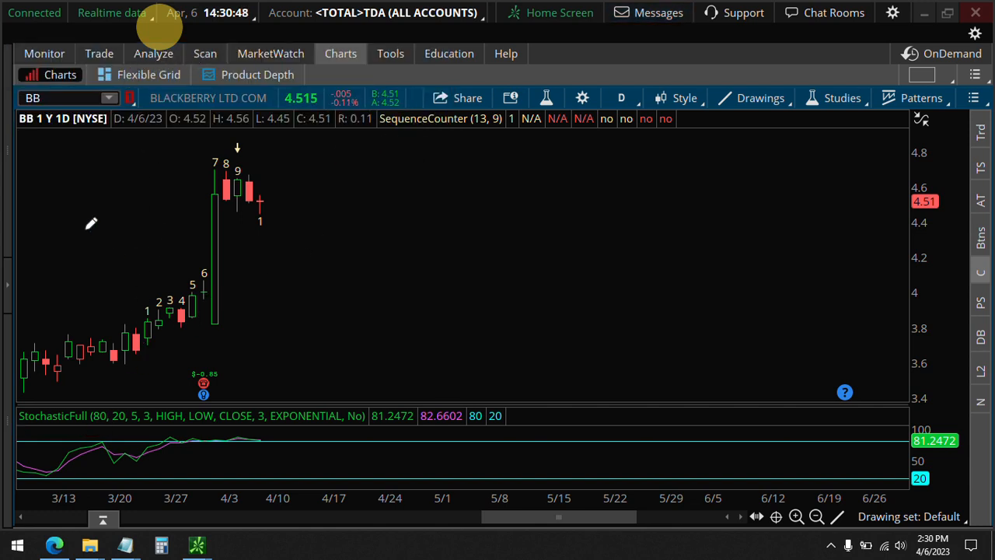
pyautogui.moveTo(117, 324)
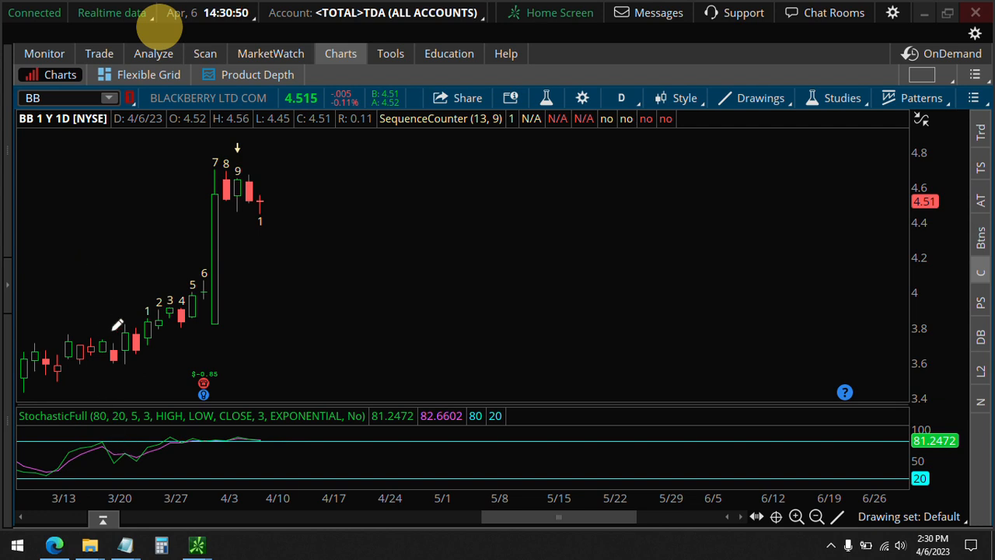
pyautogui.moveTo(111, 385)
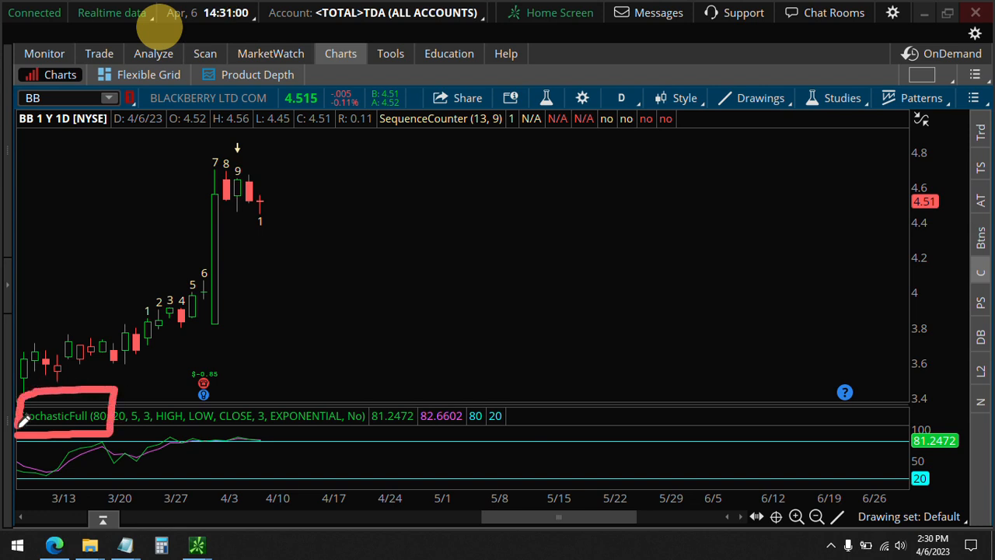
pyautogui.moveTo(327, 415)
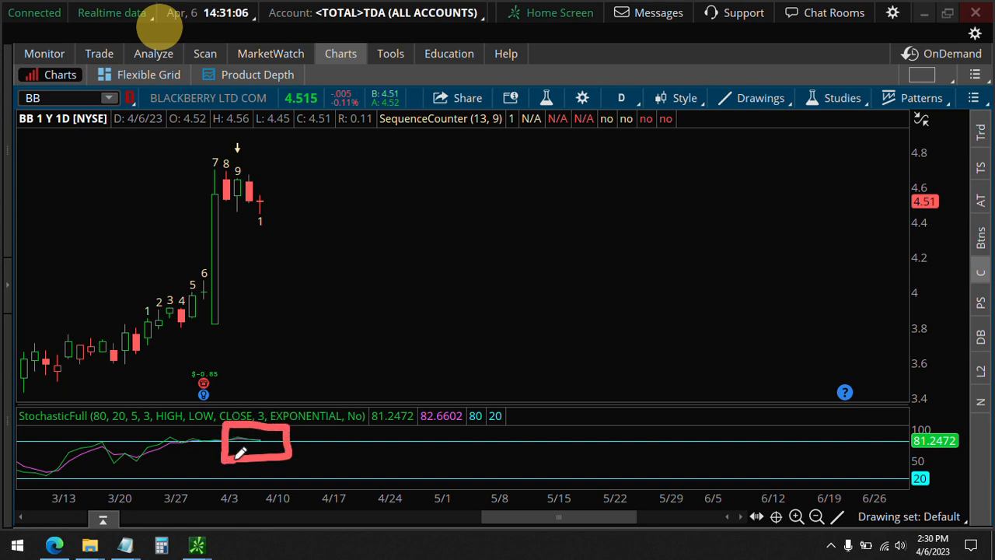
pyautogui.moveTo(262, 140)
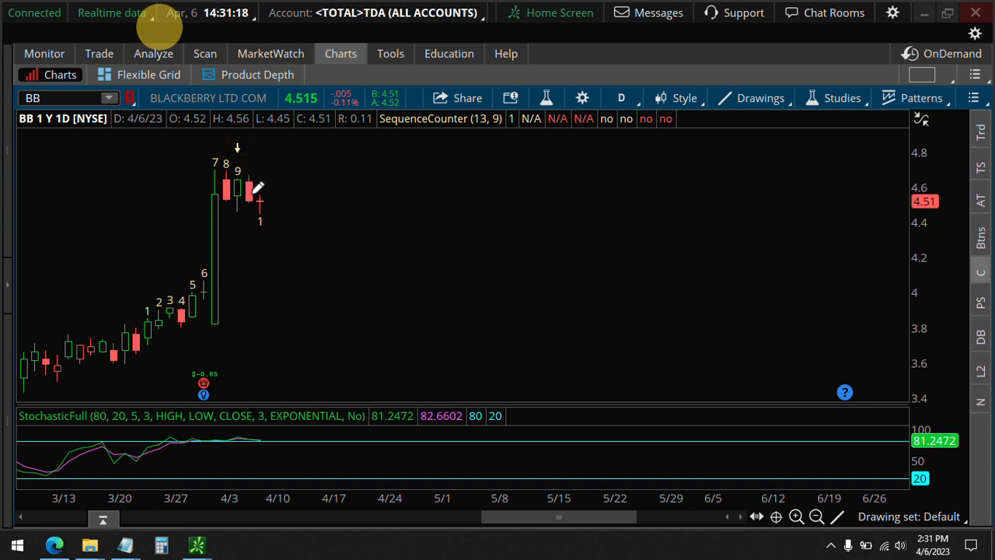
# - Draw a red freehand arrow from the latest candles sloping down toward 3.9
pyautogui.moveTo(248, 206); pyautogui.dragTo(257, 237)
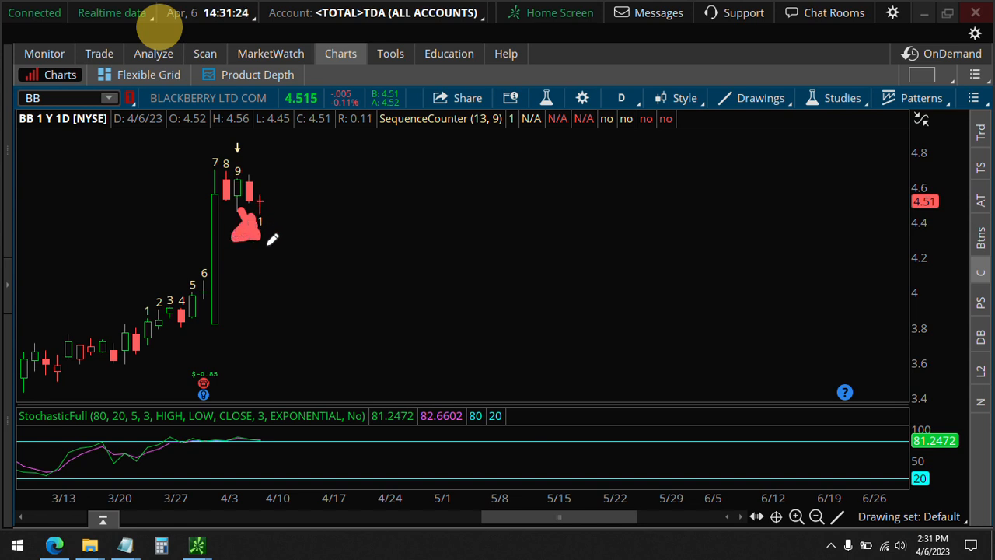
pyautogui.moveTo(253, 237); pyautogui.dragTo(334, 311)
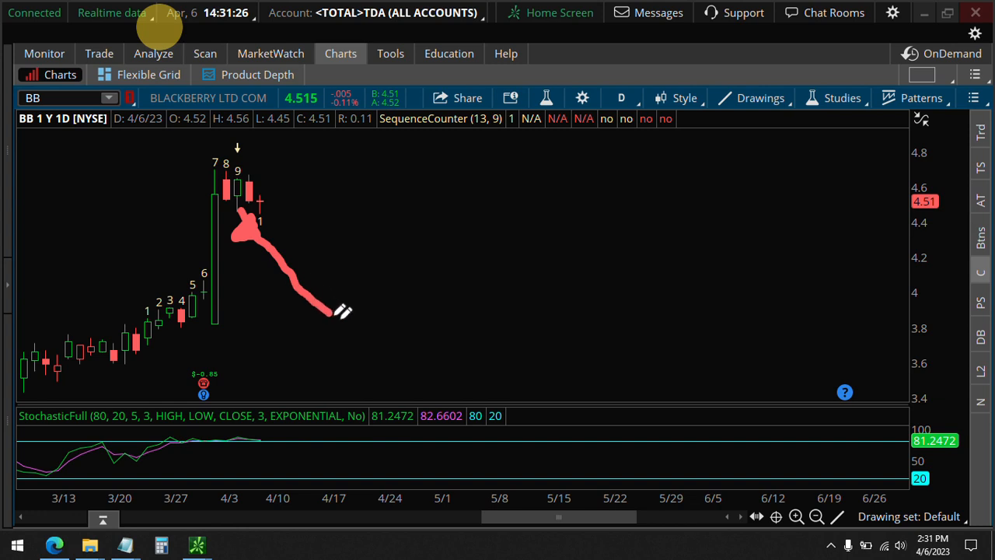
pyautogui.moveTo(334, 315); pyautogui.dragTo(303, 323)
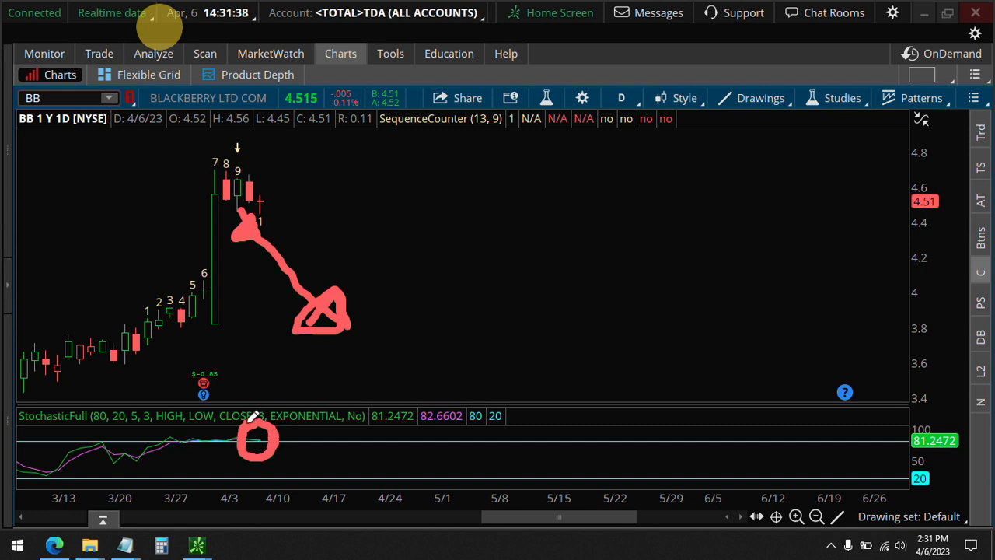
pyautogui.moveTo(315, 307)
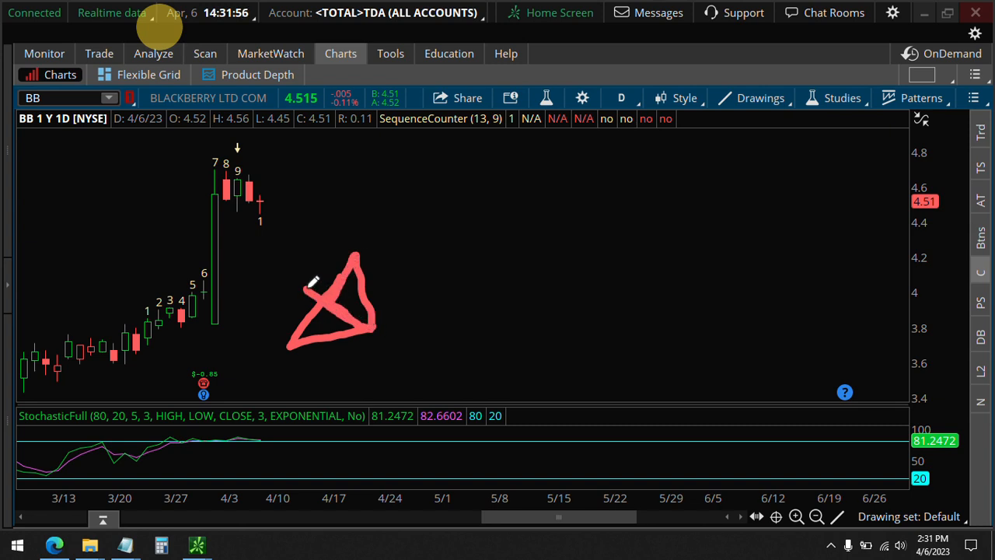
# - Make a red freehand stroke on the chart near the quote strip
pyautogui.moveTo(311, 300); pyautogui.dragTo(276, 273)
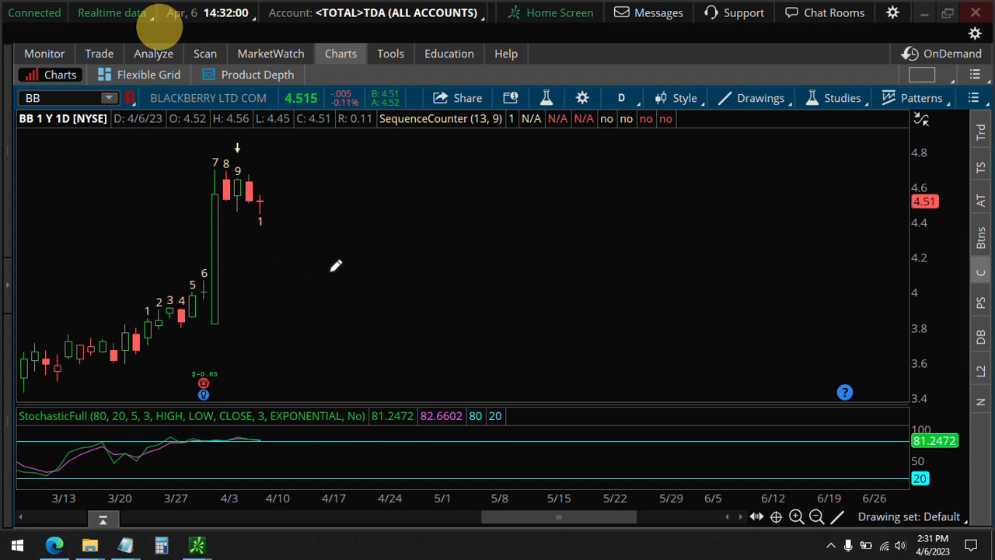
pyautogui.moveTo(98, 126)
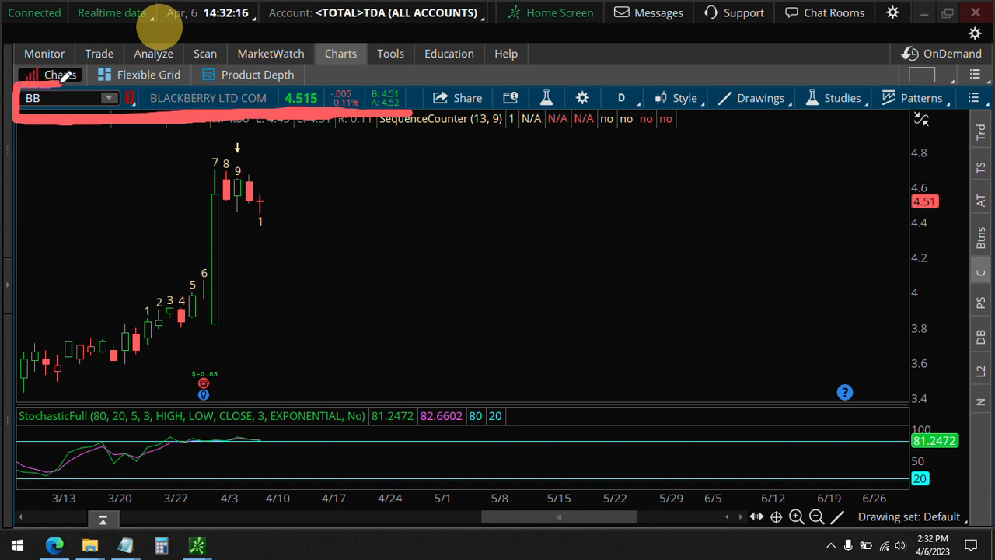
pyautogui.moveTo(333, 108)
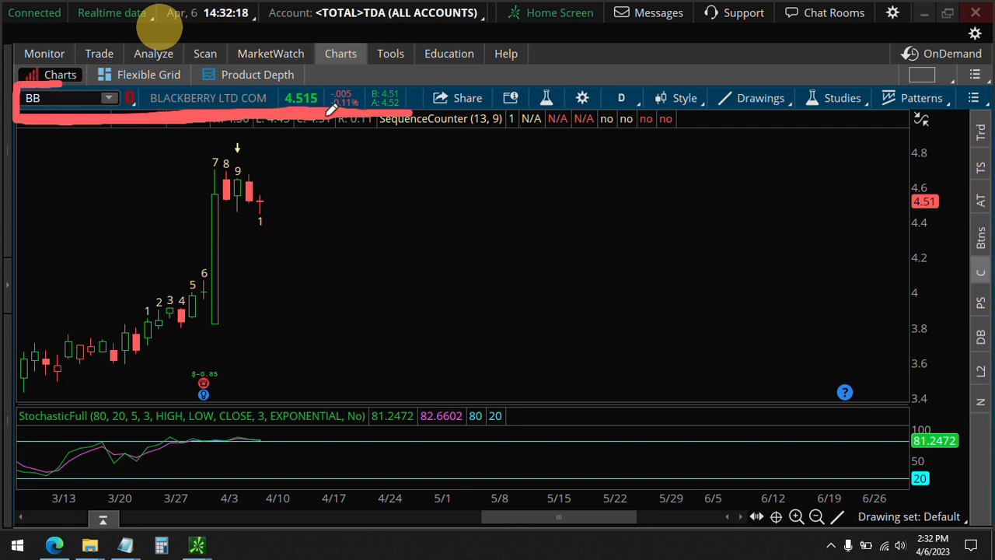